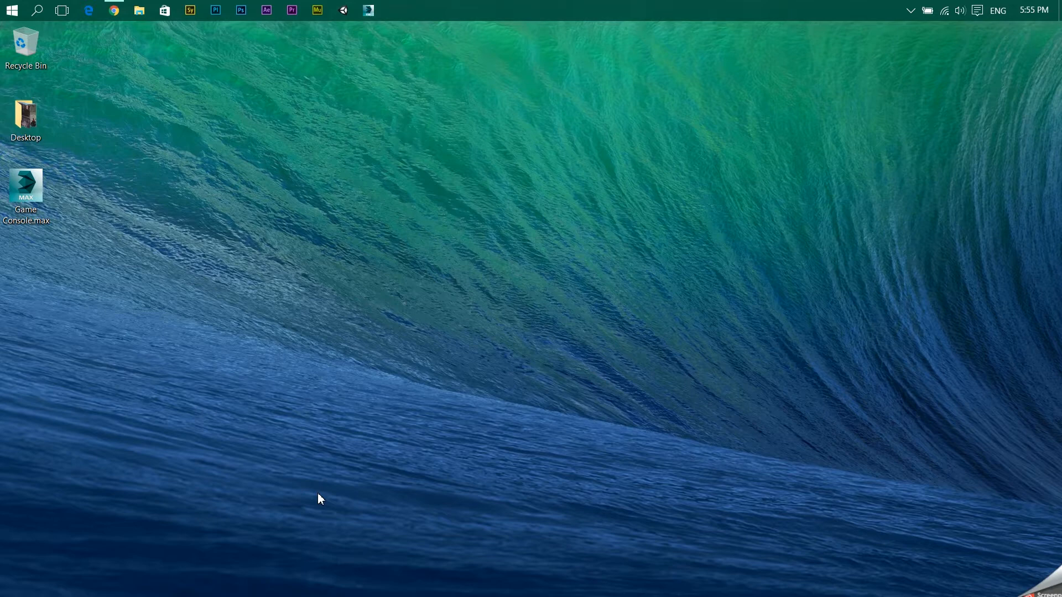
pyautogui.moveTo(40, 309)
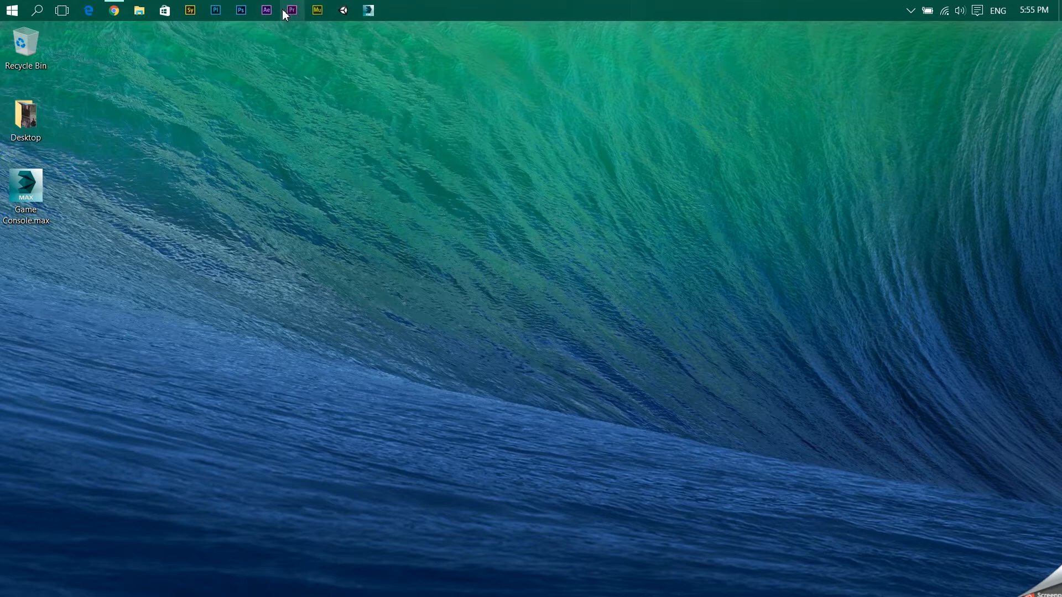
# - Launch Adobe Premiere Pro CC from the taskbar
pyautogui.click(292, 10)
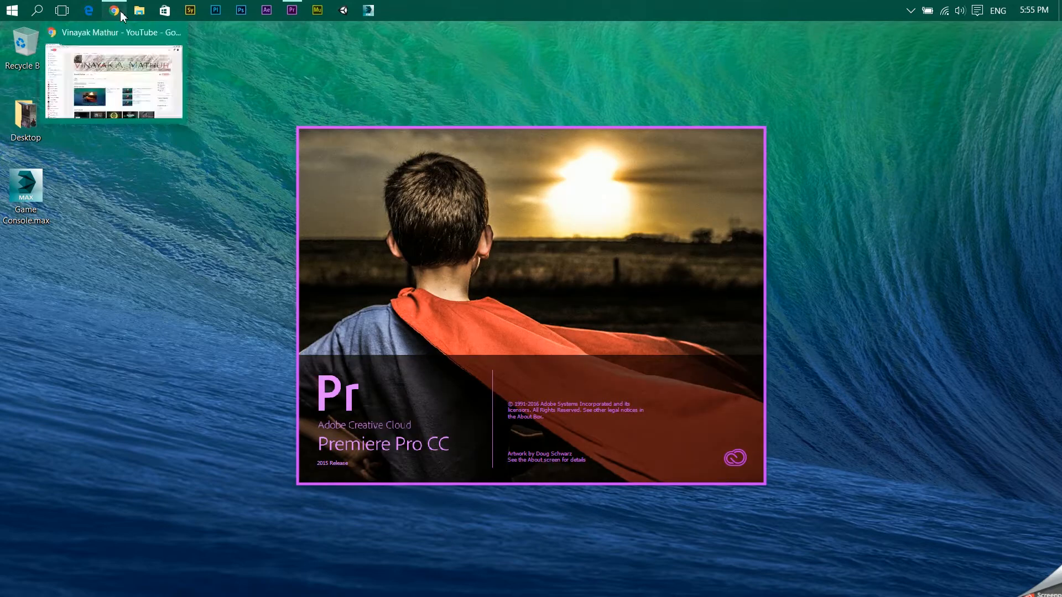
# - Switch to the Chrome window showing the YouTube channel's Premiere Pro tutorials
pyautogui.click(114, 10)
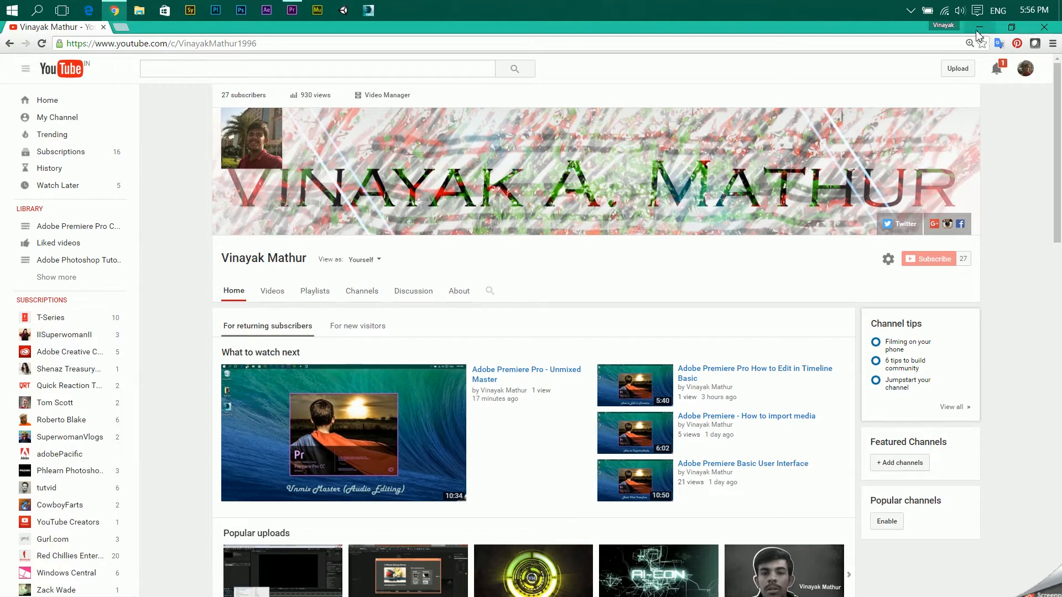
# - Minimize Chrome to return to the Premiere Pro start screen
pyautogui.click(290, 10)
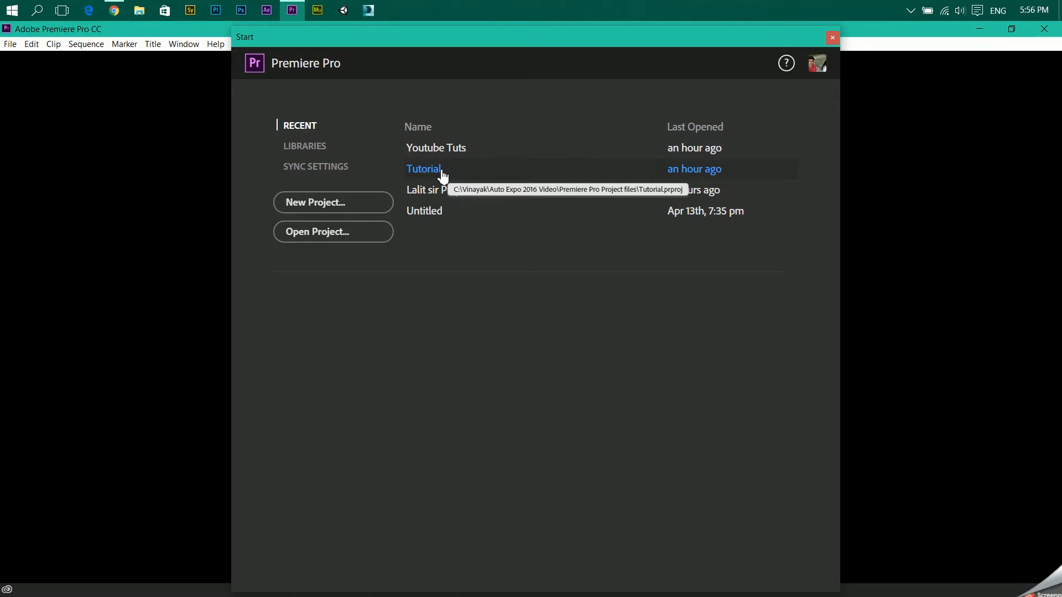
pyautogui.moveTo(404, 182)
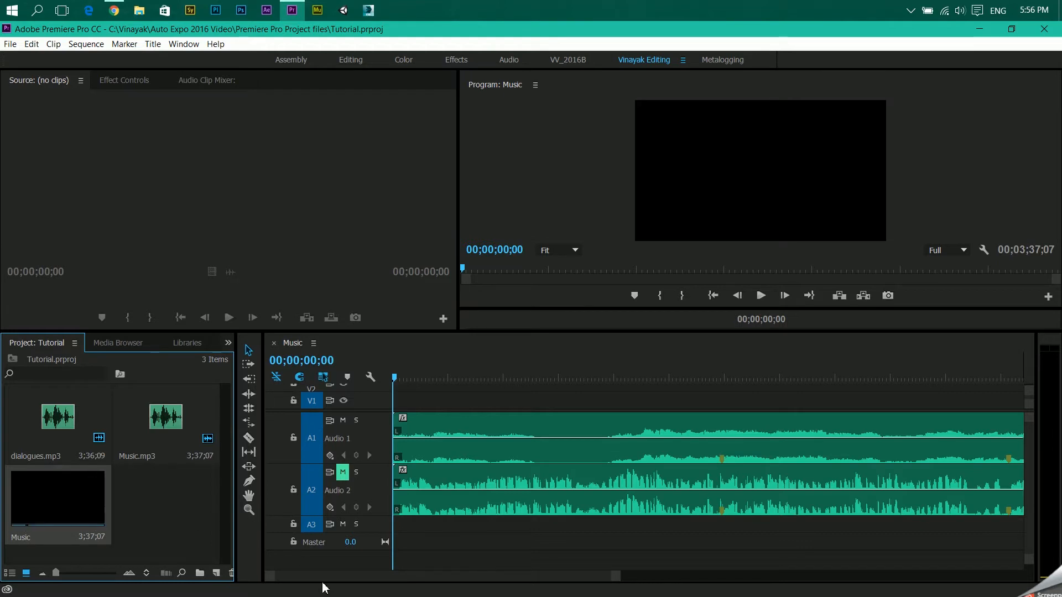
pyautogui.moveTo(183, 596)
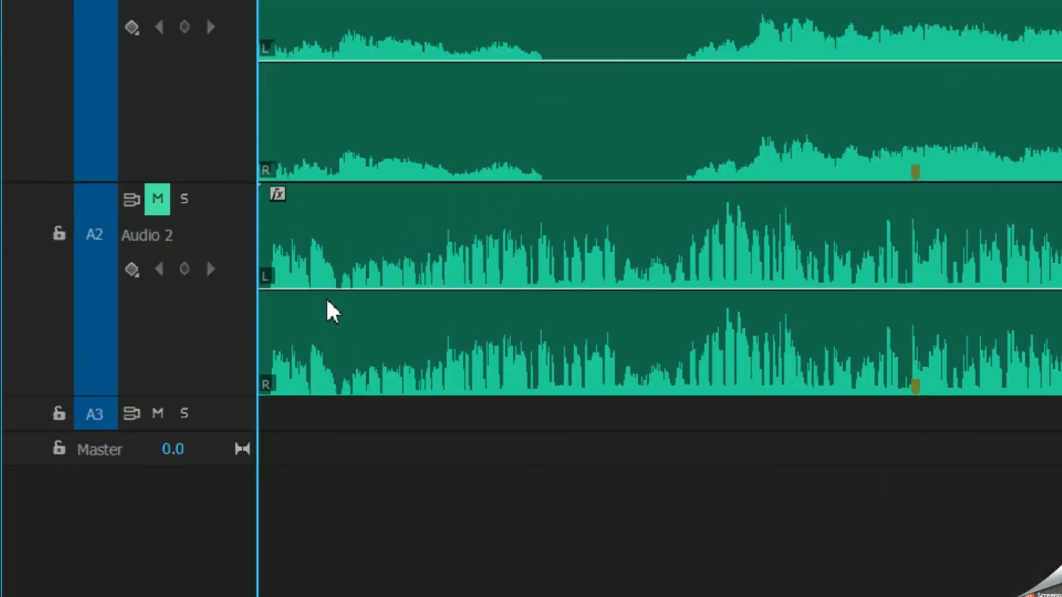
pyautogui.moveTo(288, 396)
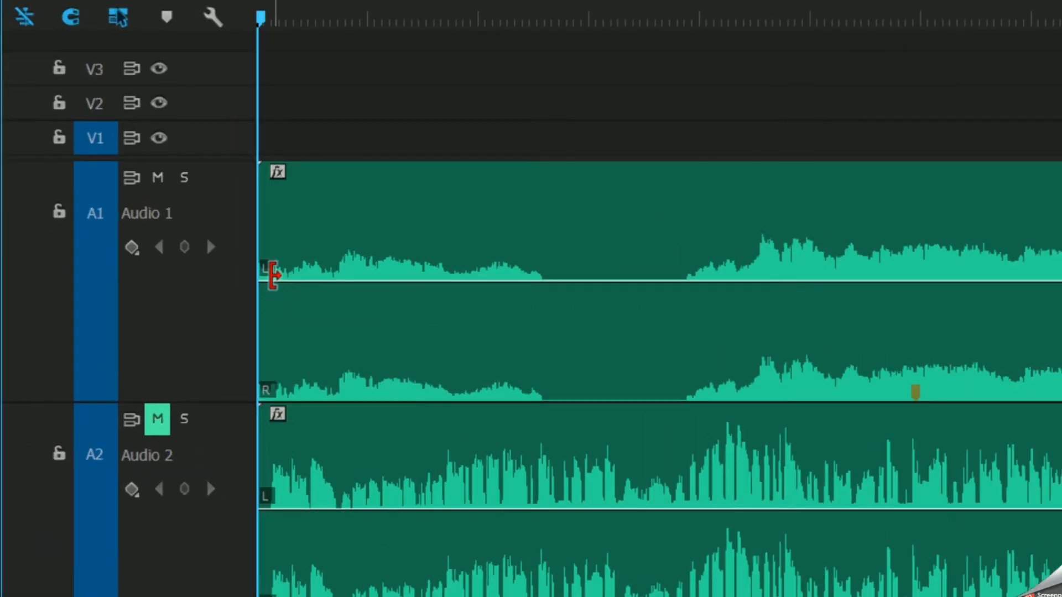
pyautogui.moveTo(298, 393)
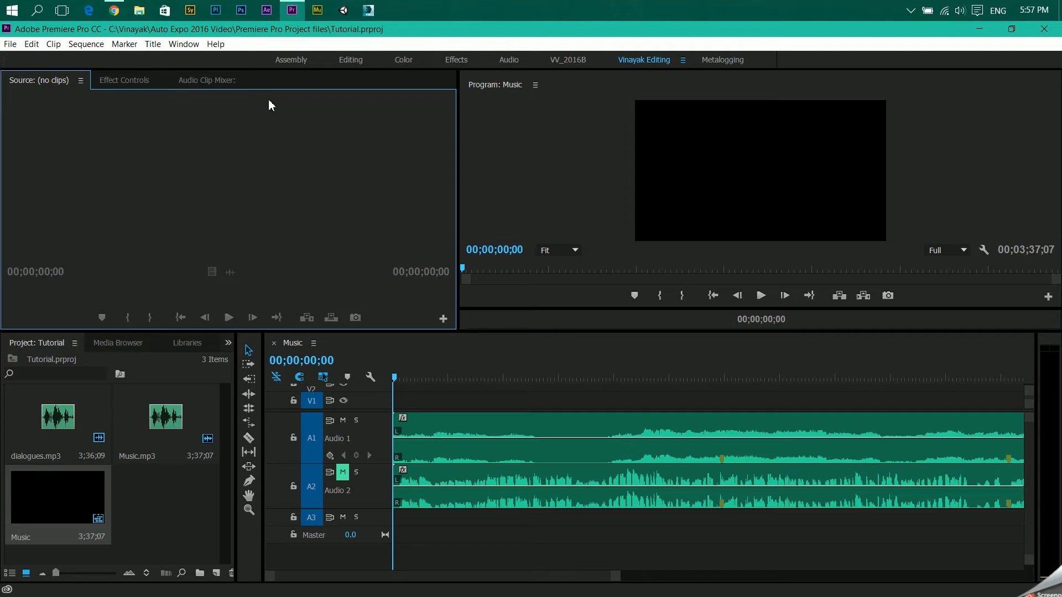
pyautogui.moveTo(206, 75)
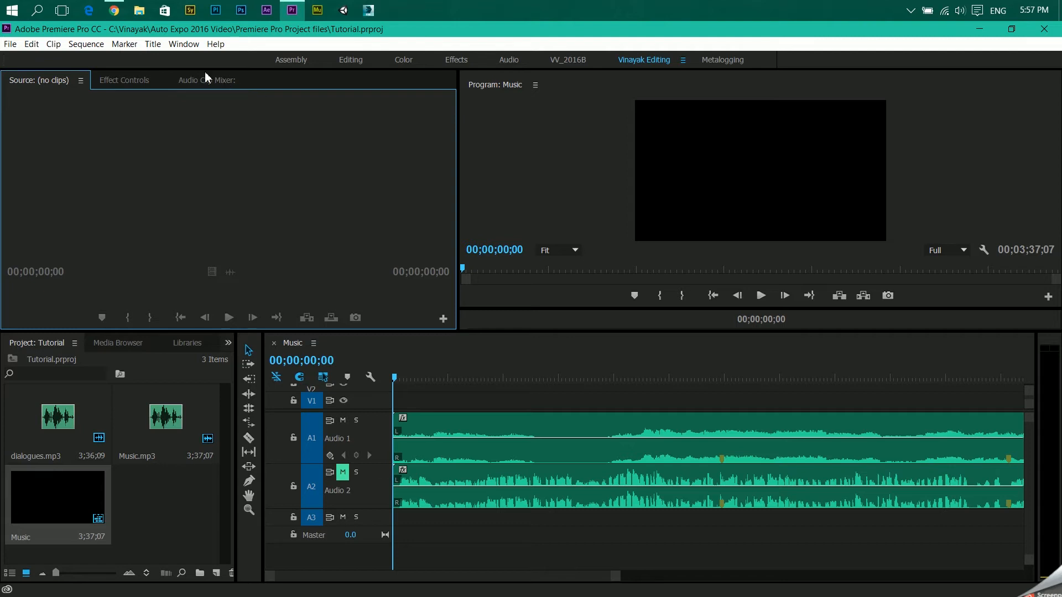
# - Switch the Audio Clip Mixer panel to the Audio Track Mixer for Music
pyautogui.click(206, 80)
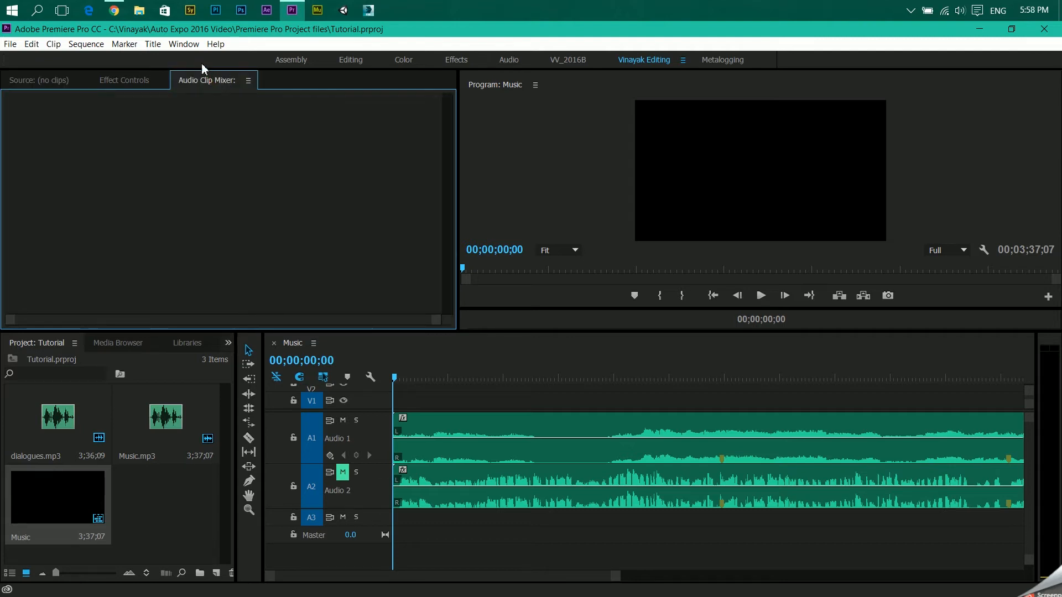
pyautogui.click(183, 43)
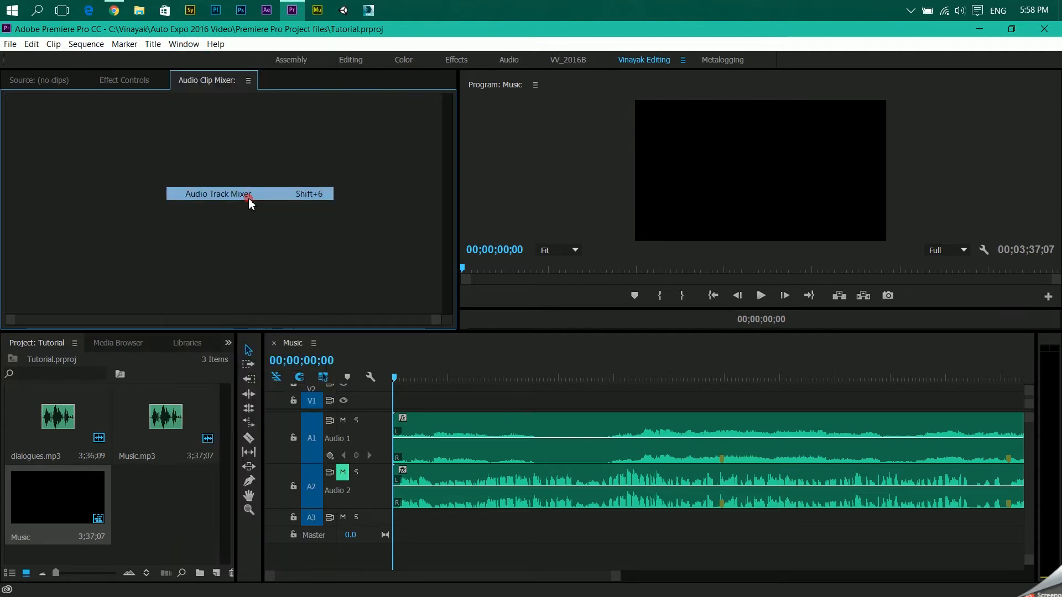
pyautogui.click(220, 193)
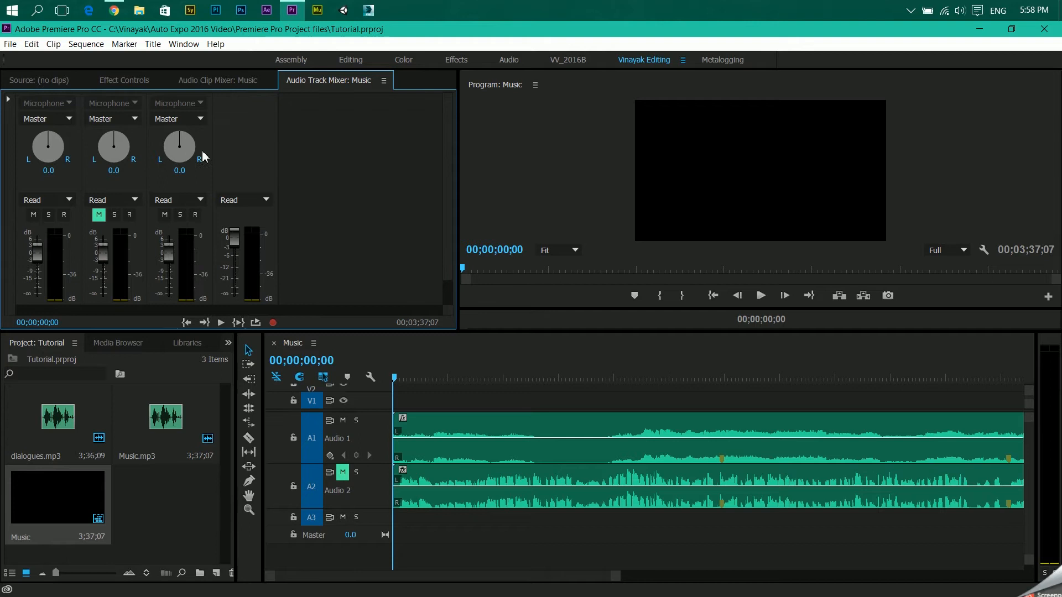
pyautogui.moveTo(301, 438)
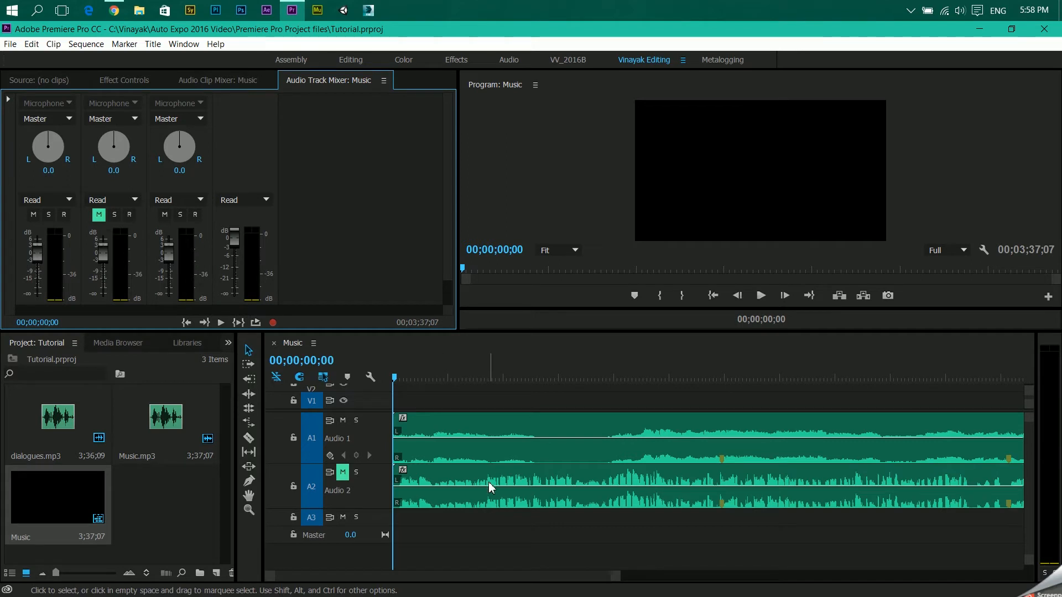
pyautogui.moveTo(146, 449)
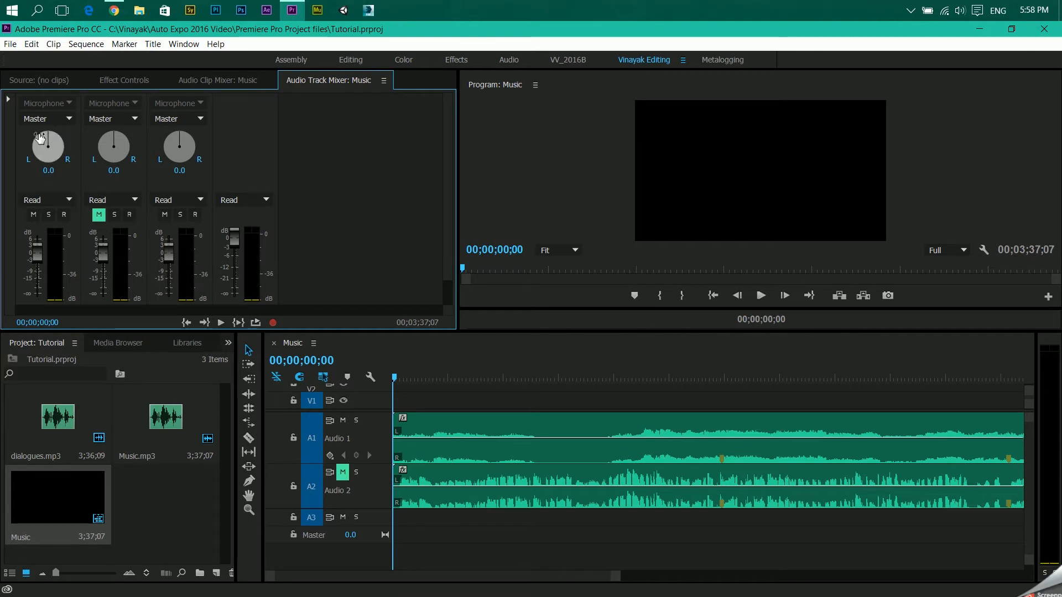
# - Drag the Audio 1 pan knob to -100 and Audio 2 to 100
pyautogui.moveTo(46, 148); pyautogui.dragTo(27, 169)
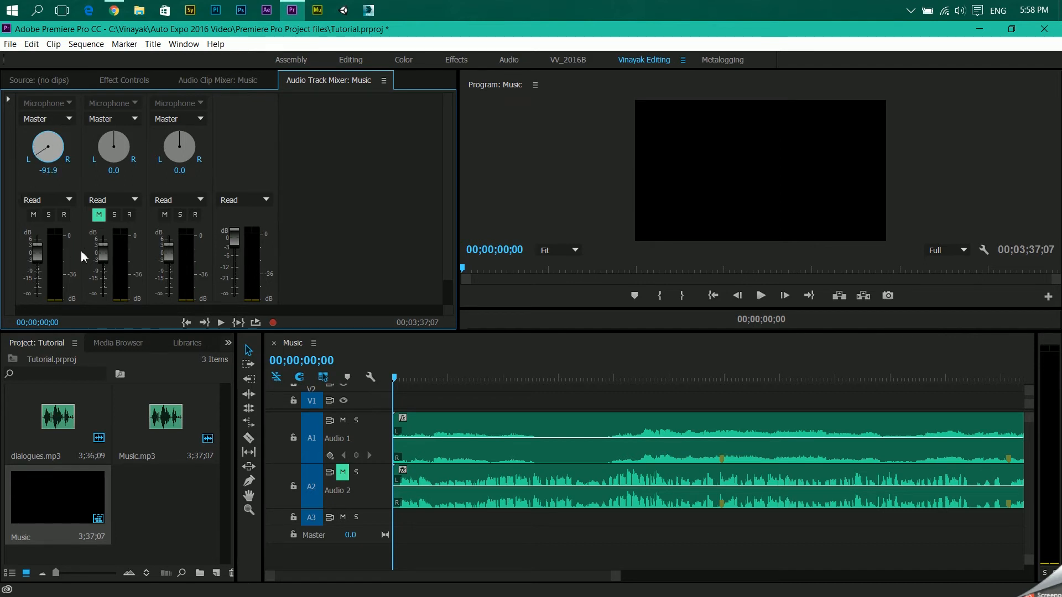
pyautogui.moveTo(46, 145); pyautogui.dragTo(34, 156)
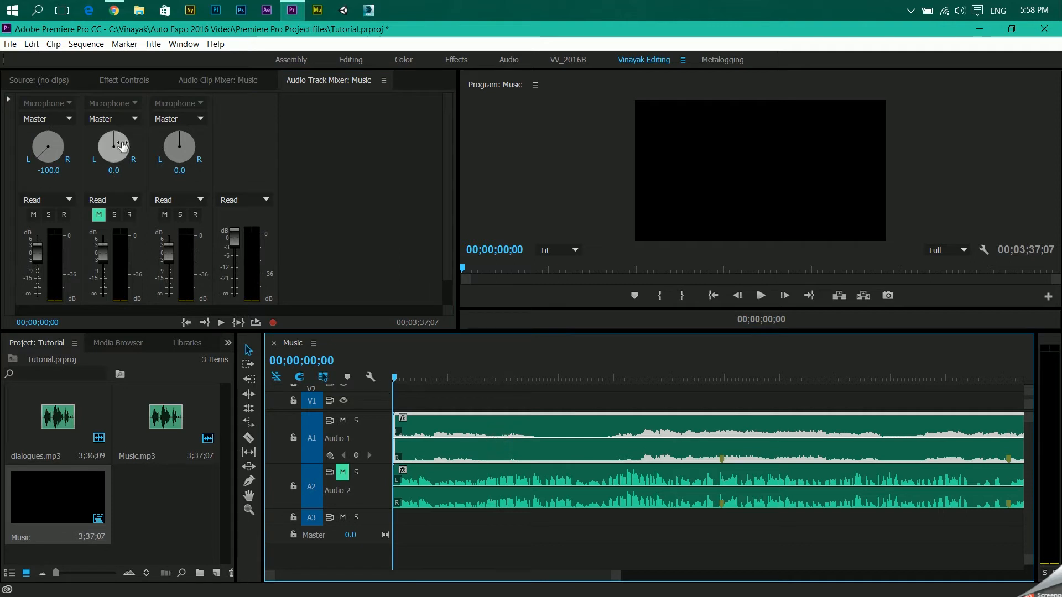
pyautogui.moveTo(112, 147); pyautogui.dragTo(122, 135)
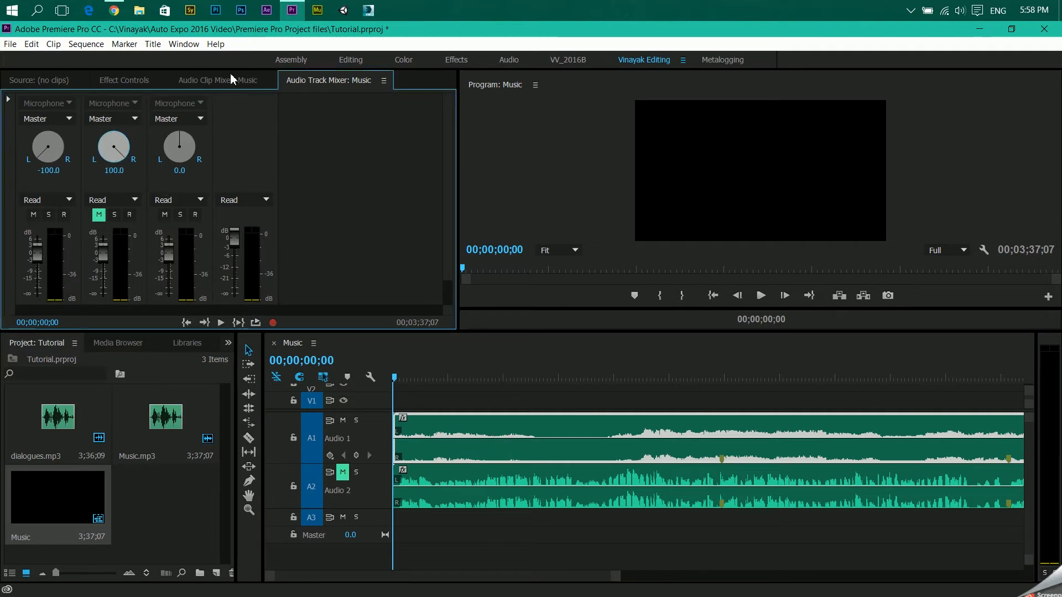
pyautogui.moveTo(81, 280)
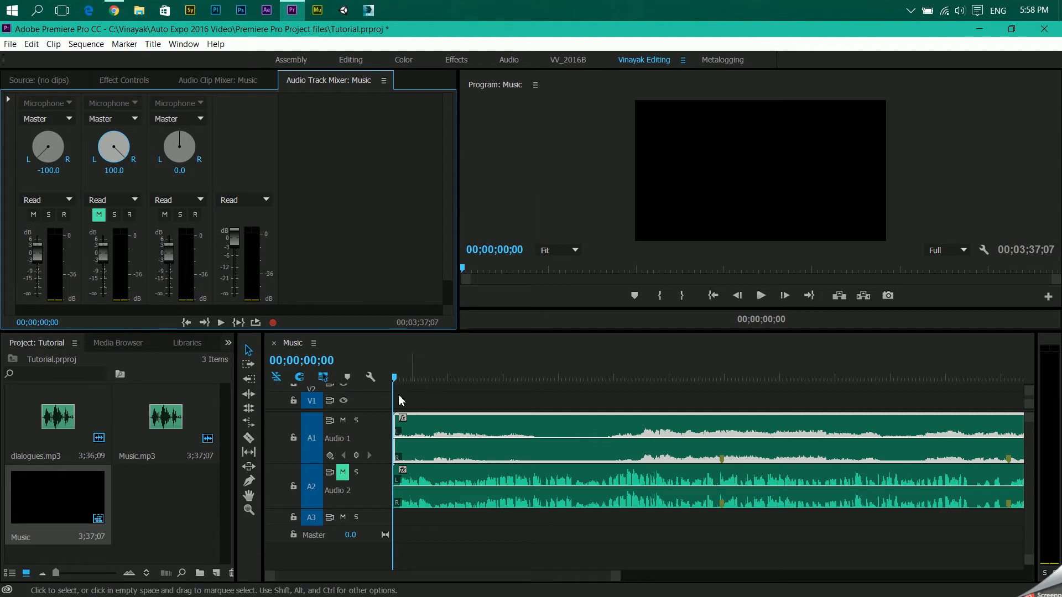
pyautogui.moveTo(155, 241)
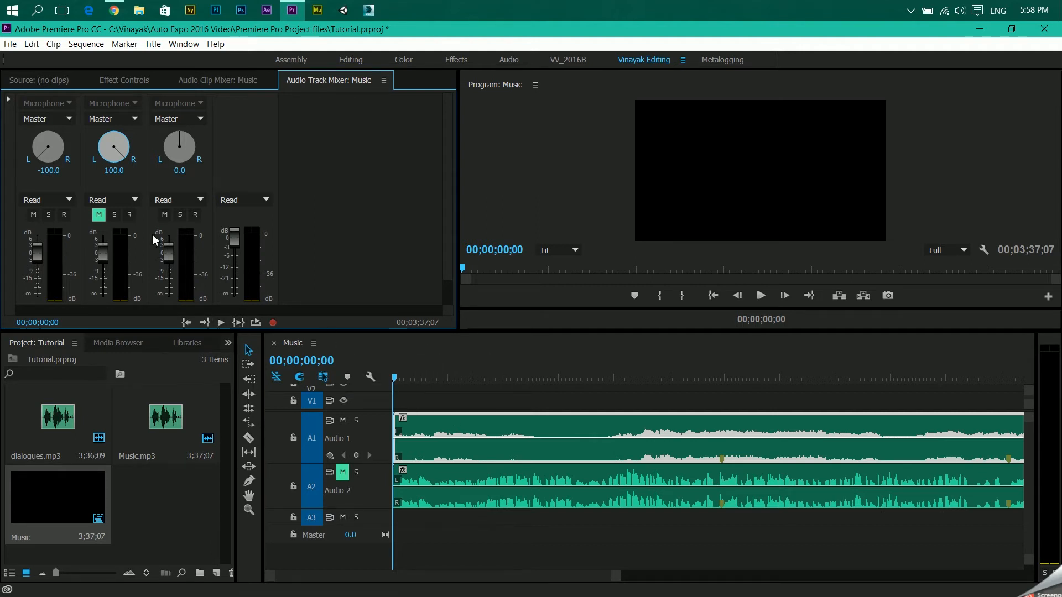
pyautogui.moveTo(46, 199)
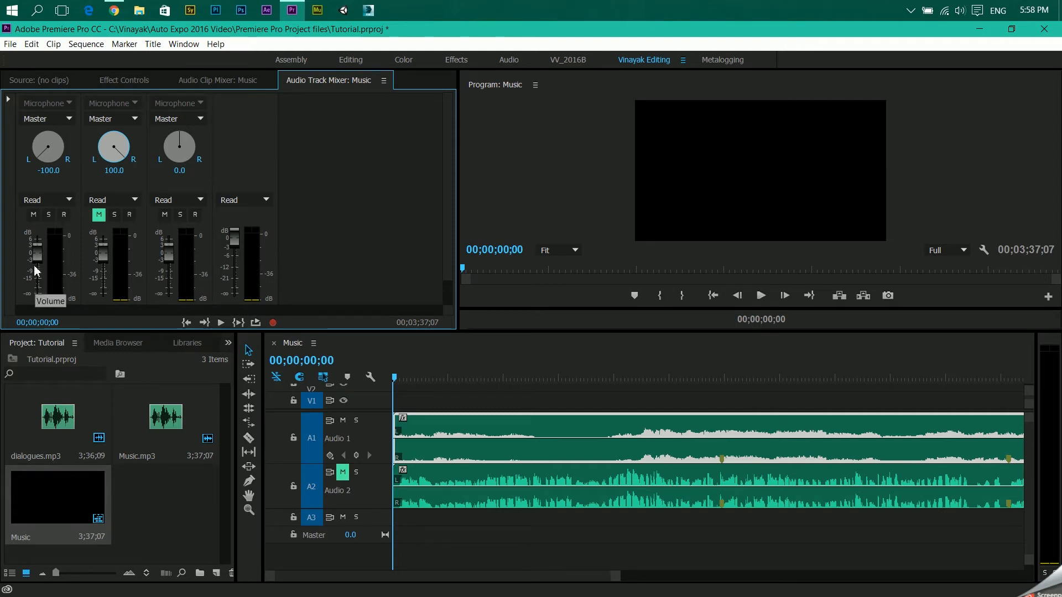
pyautogui.moveTo(100, 225)
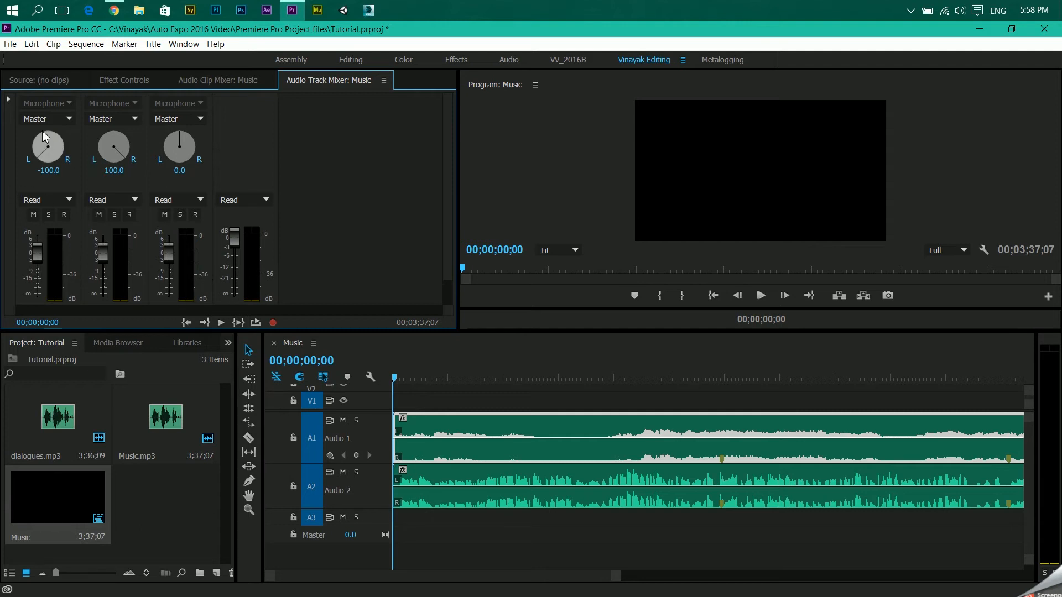
pyautogui.moveTo(83, 157)
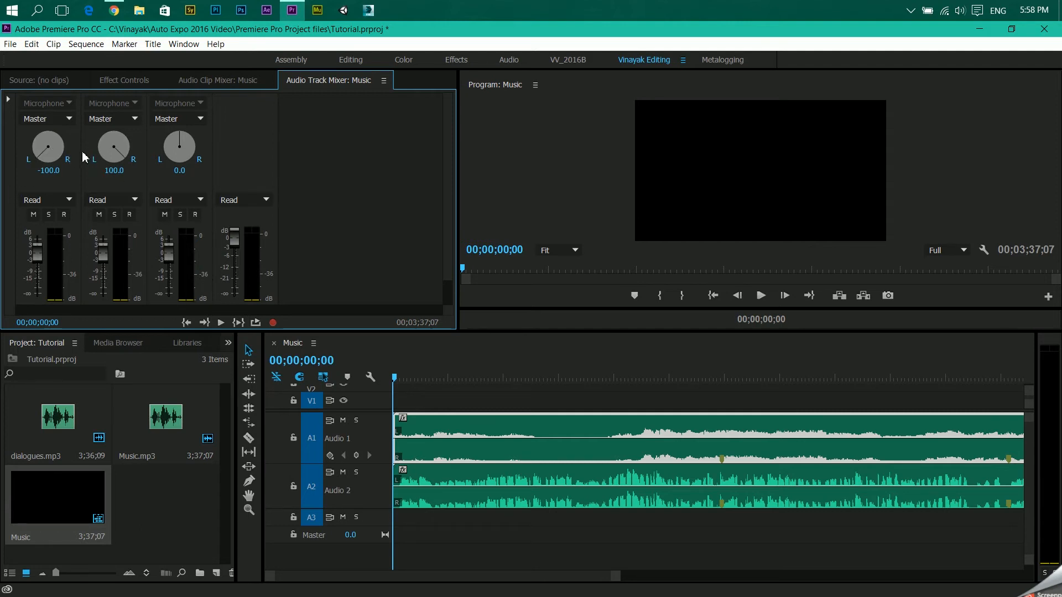
pyautogui.moveTo(83, 161)
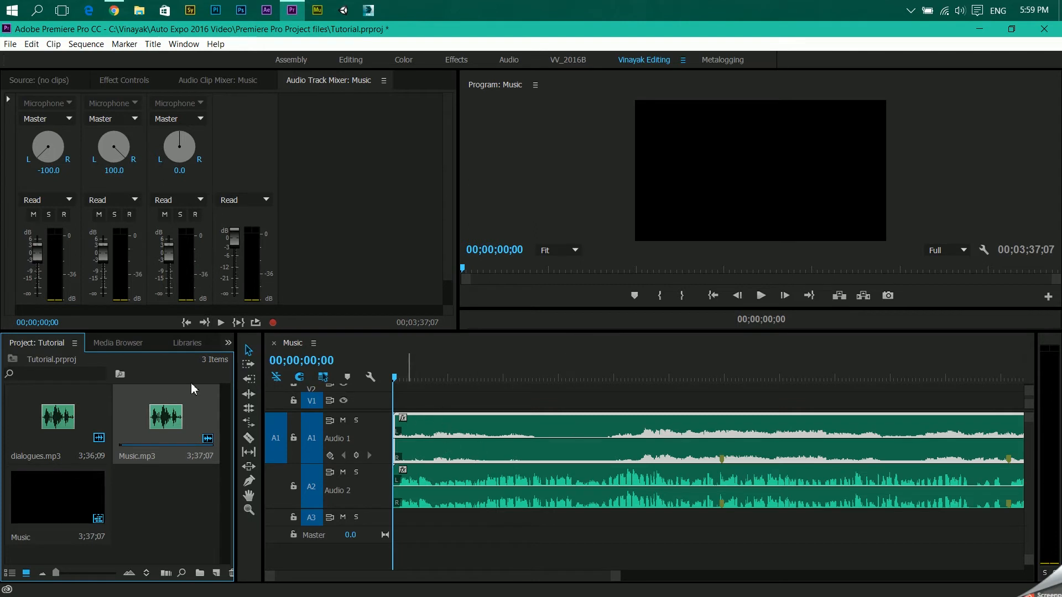
# - Search the Effects panel for 'fill right' to show the Fill audio effects
pyautogui.click(226, 344)
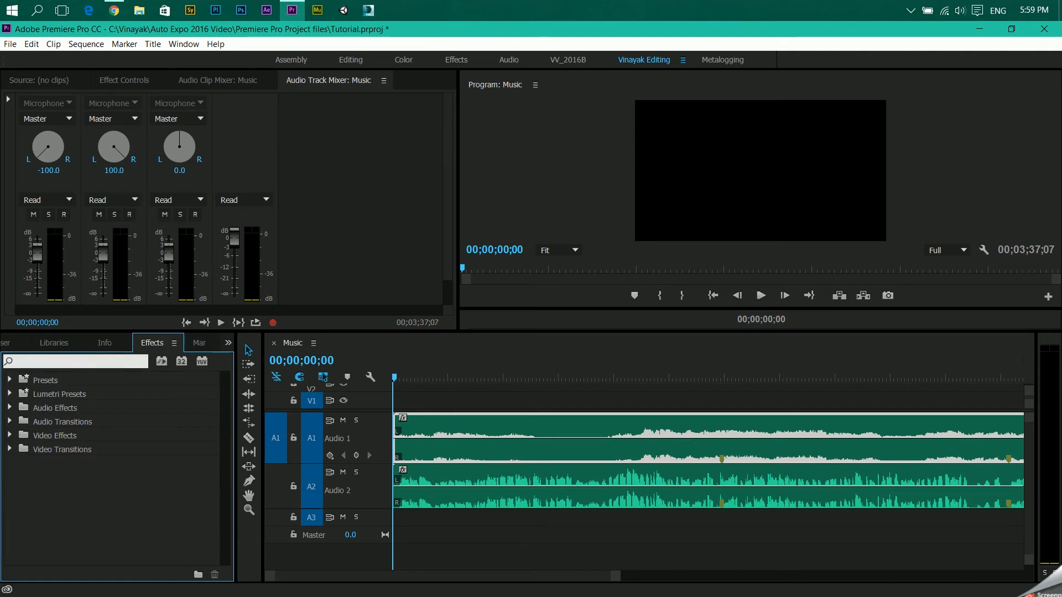
pyautogui.write('fill right')
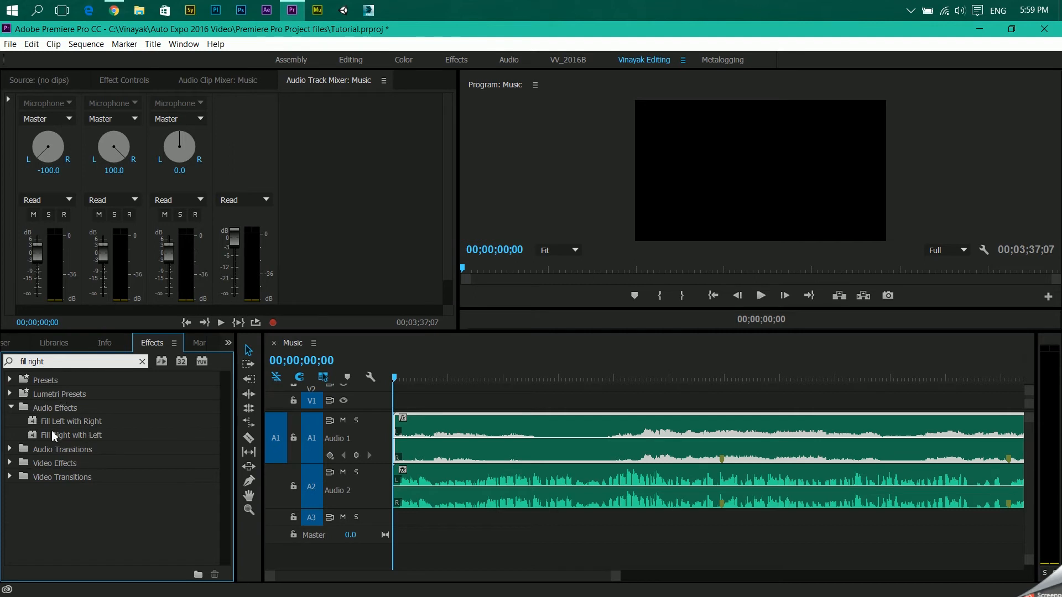
pyautogui.moveTo(59, 438)
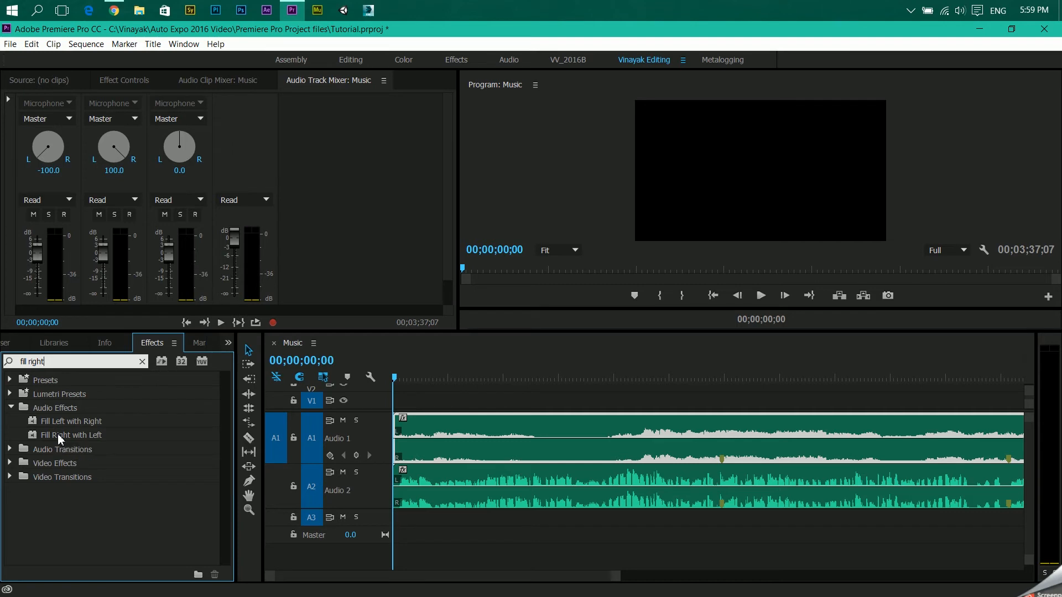
pyautogui.moveTo(78, 443)
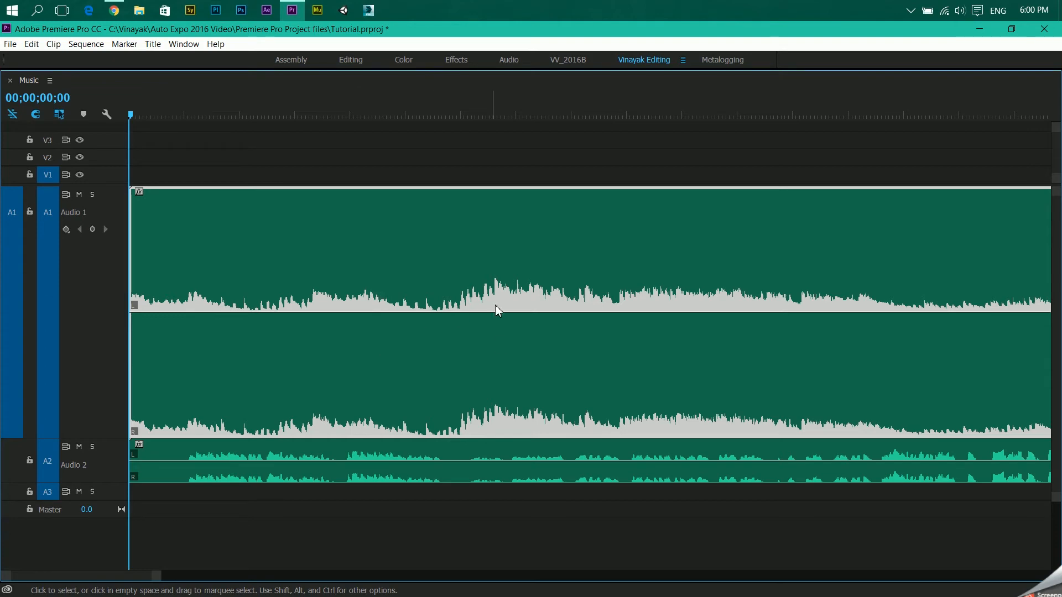
pyautogui.moveTo(494, 300)
pyautogui.write('fill right```')
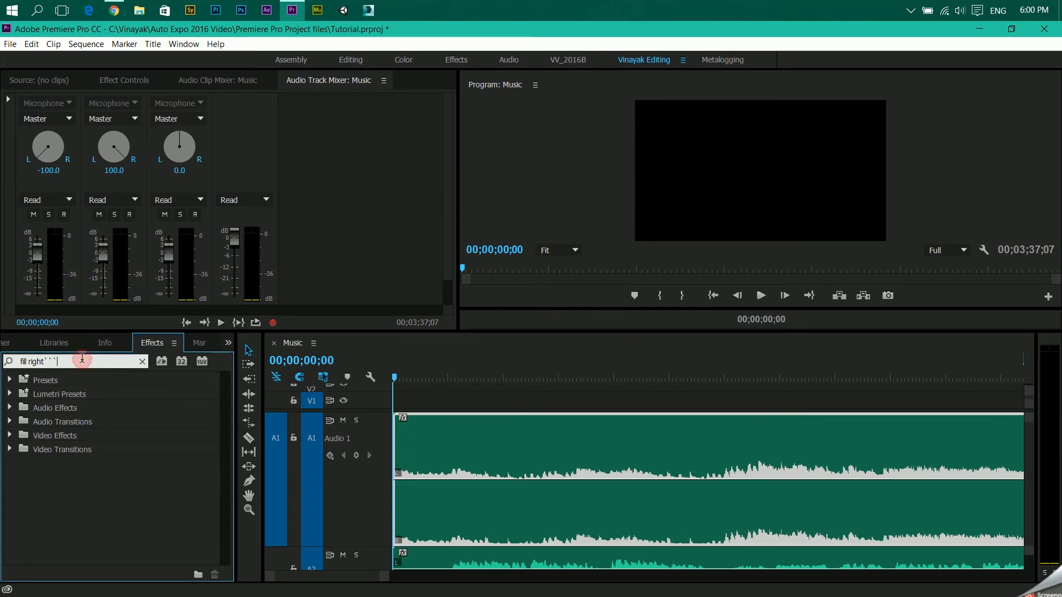
# - Clear the effect search and show Music.mp3's Volume, Channel Volume and Panner settings
pyautogui.press('backspace')
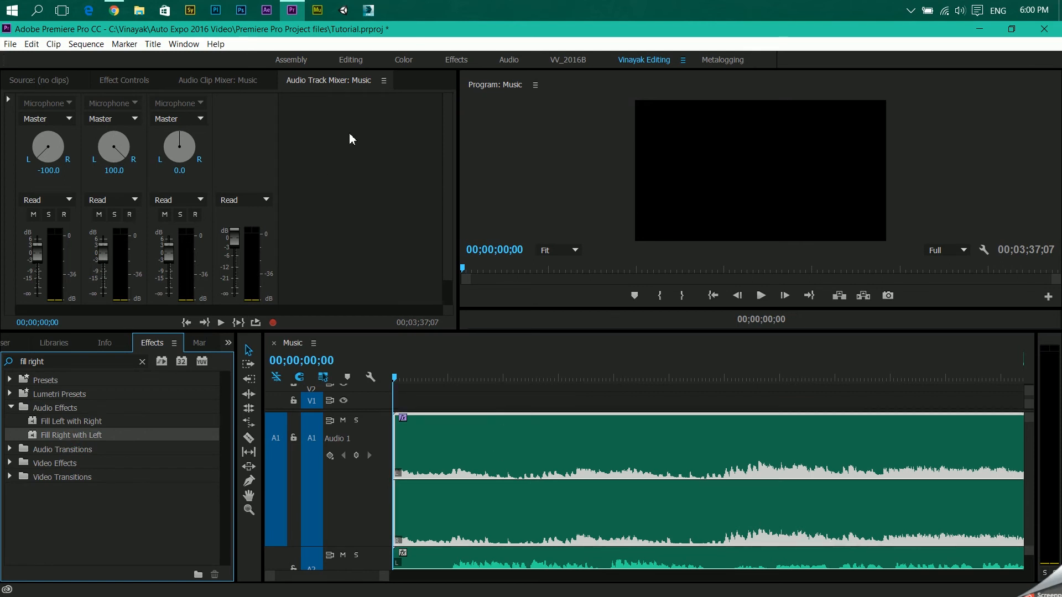
pyautogui.click(123, 80)
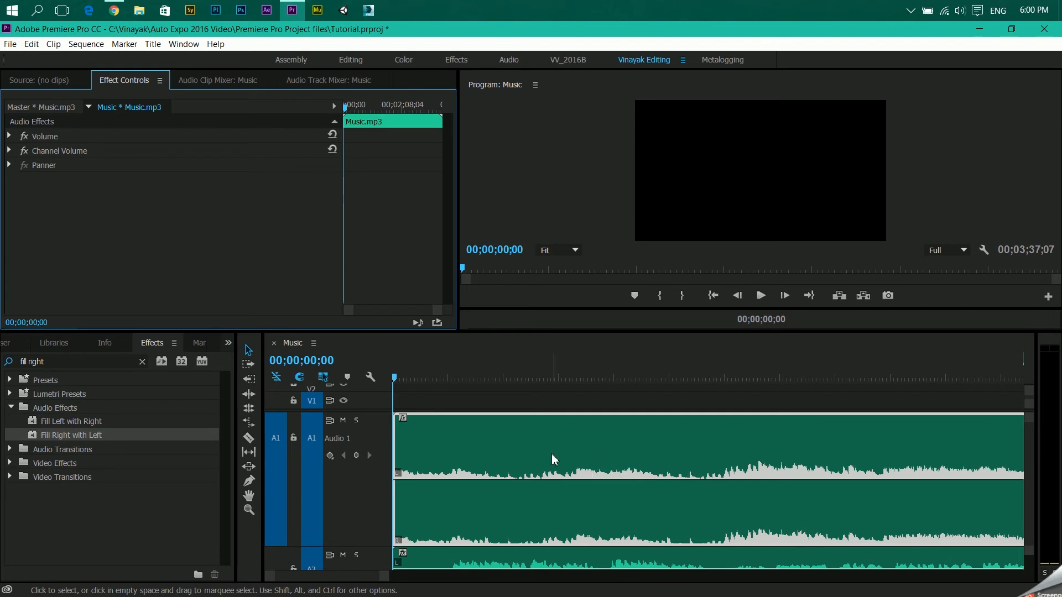
pyautogui.moveTo(129, 483)
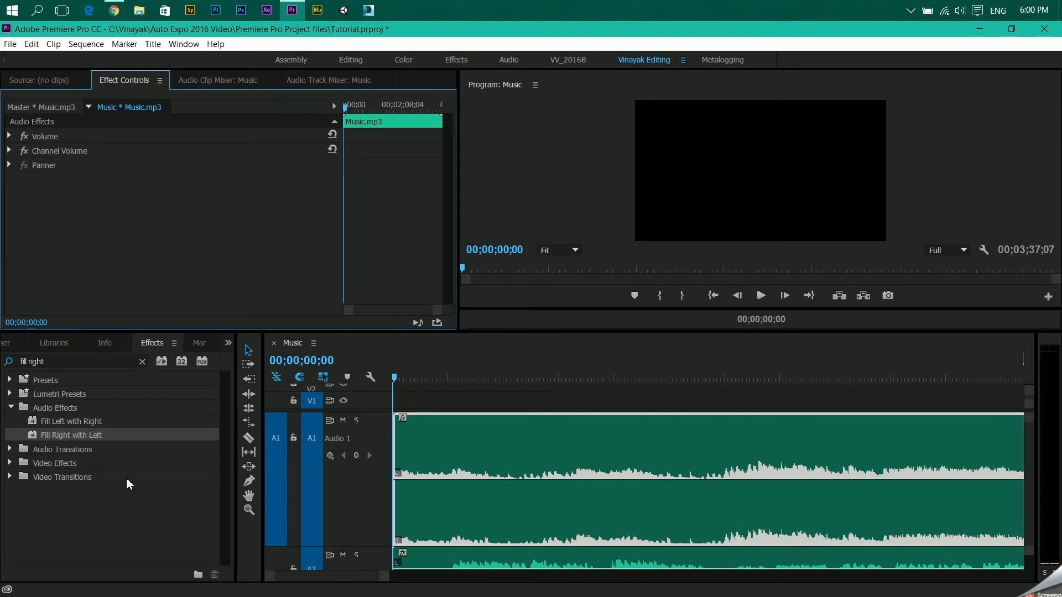
# - Show the Project panel's clips, then the Audio Track Mixer's pan settings
pyautogui.click(141, 361)
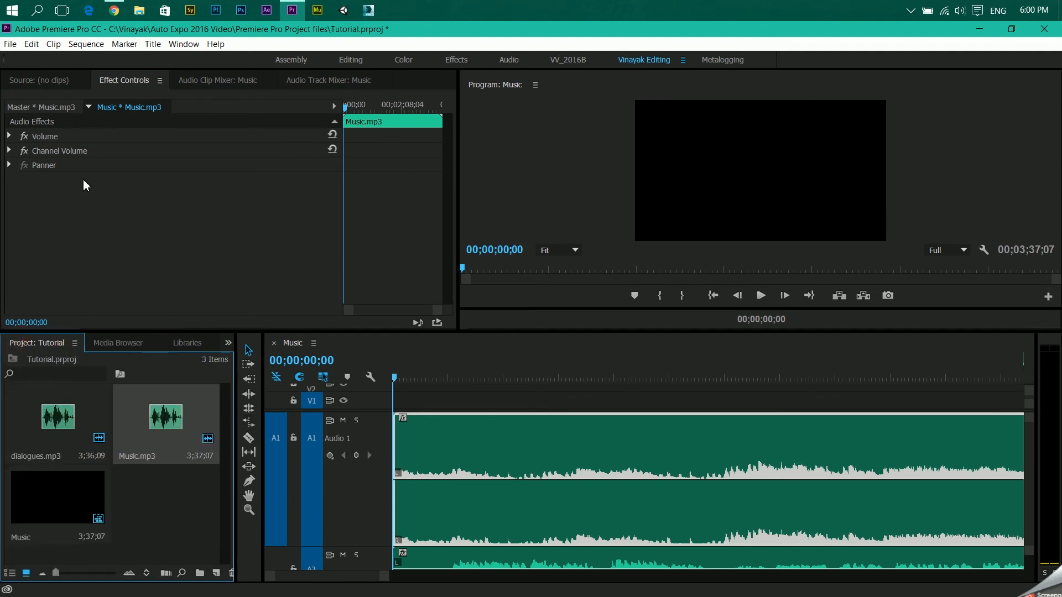
pyautogui.click(328, 79)
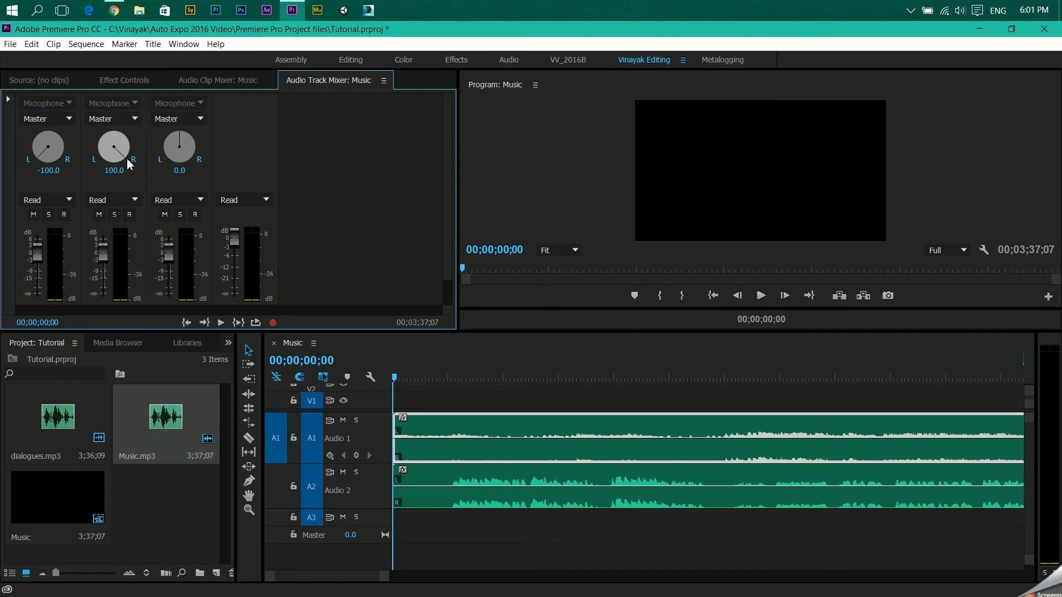
pyautogui.moveTo(107, 138)
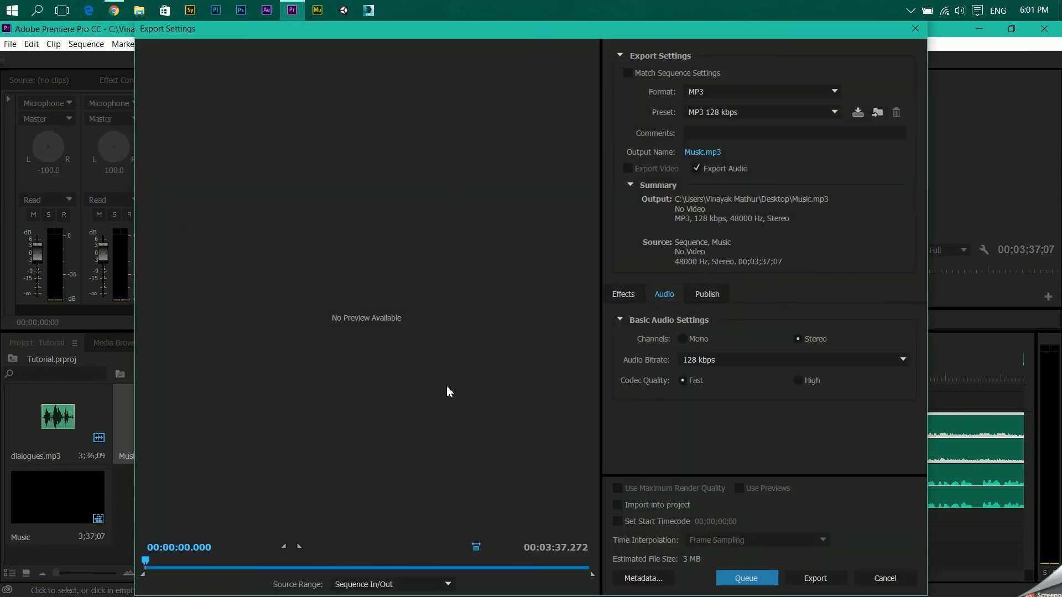
pyautogui.moveTo(735, 90)
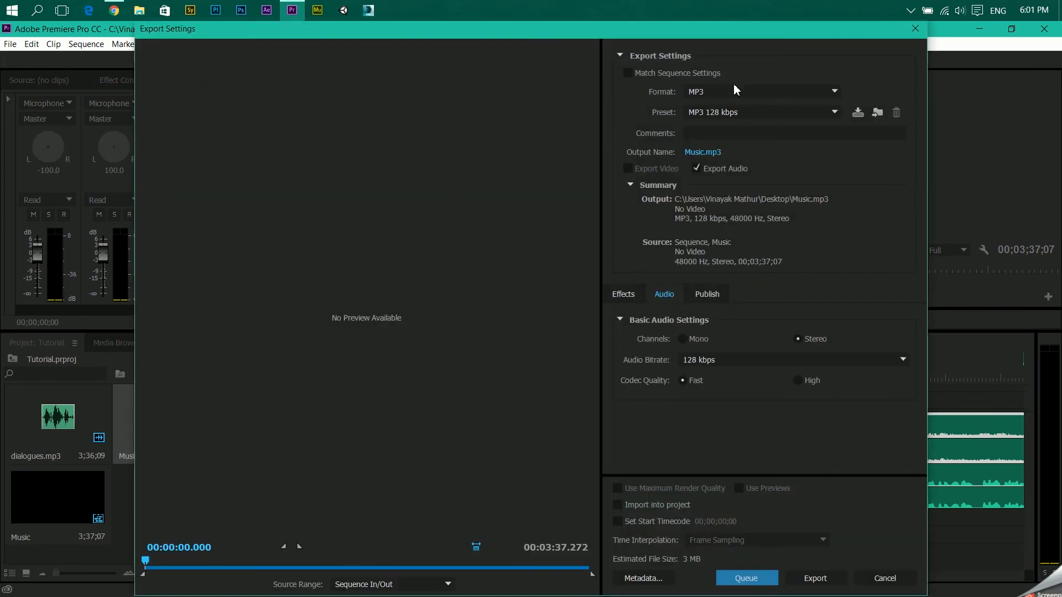
pyautogui.moveTo(728, 94)
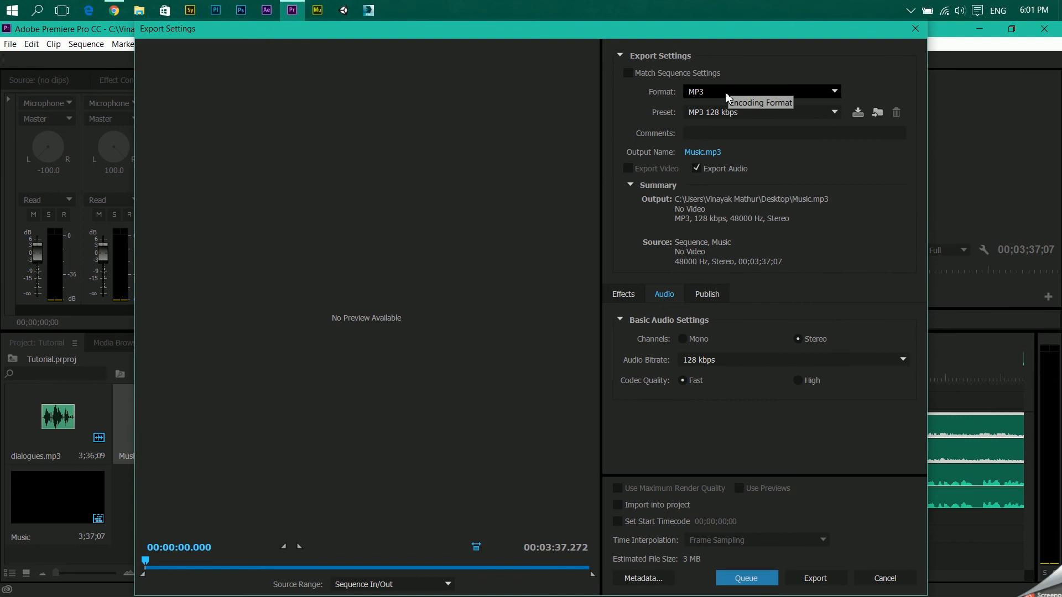
pyautogui.moveTo(528, 252)
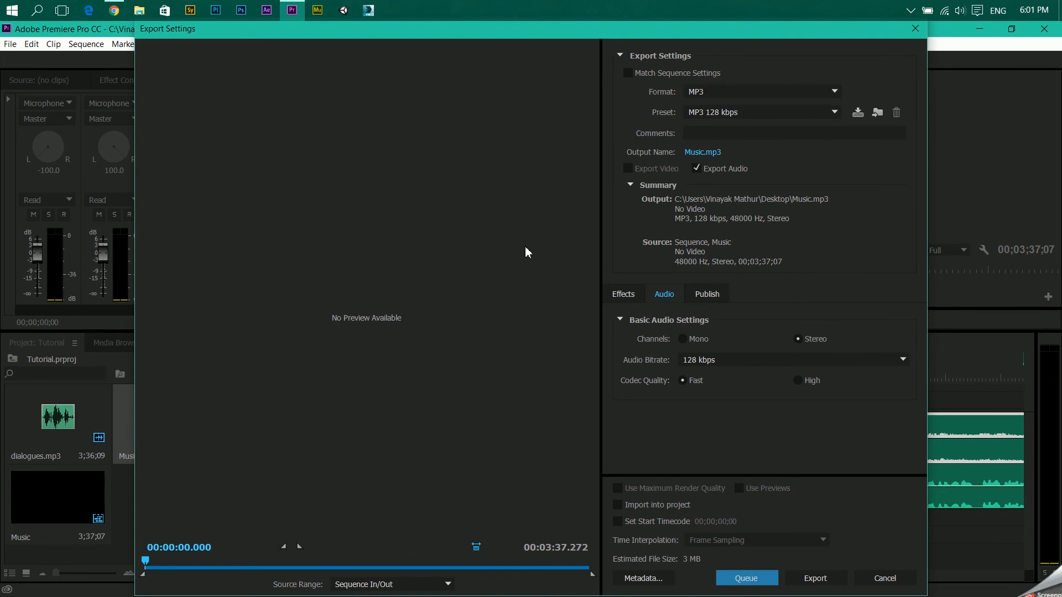
# - Keep MP3 as the export format and export the Music sequence as Music.mp3
pyautogui.click(760, 92)
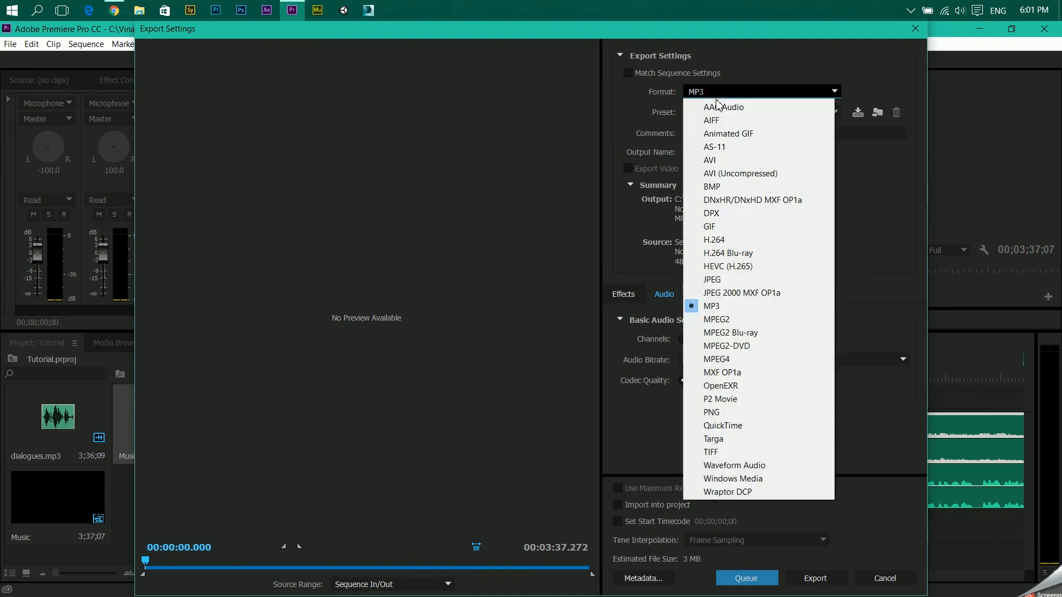
pyautogui.click(712, 305)
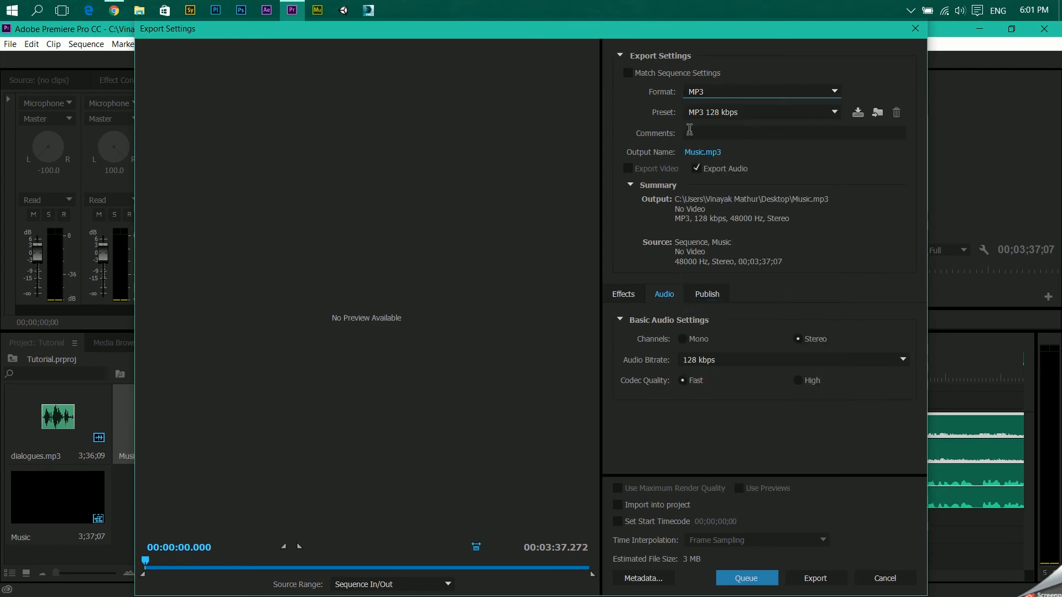
pyautogui.moveTo(815, 578)
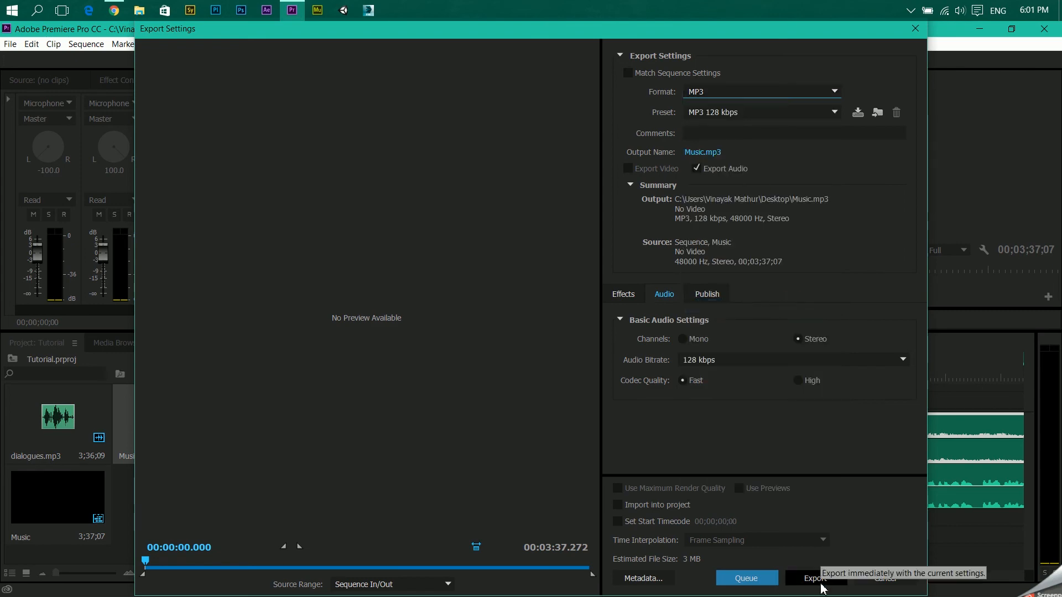
pyautogui.click(815, 577)
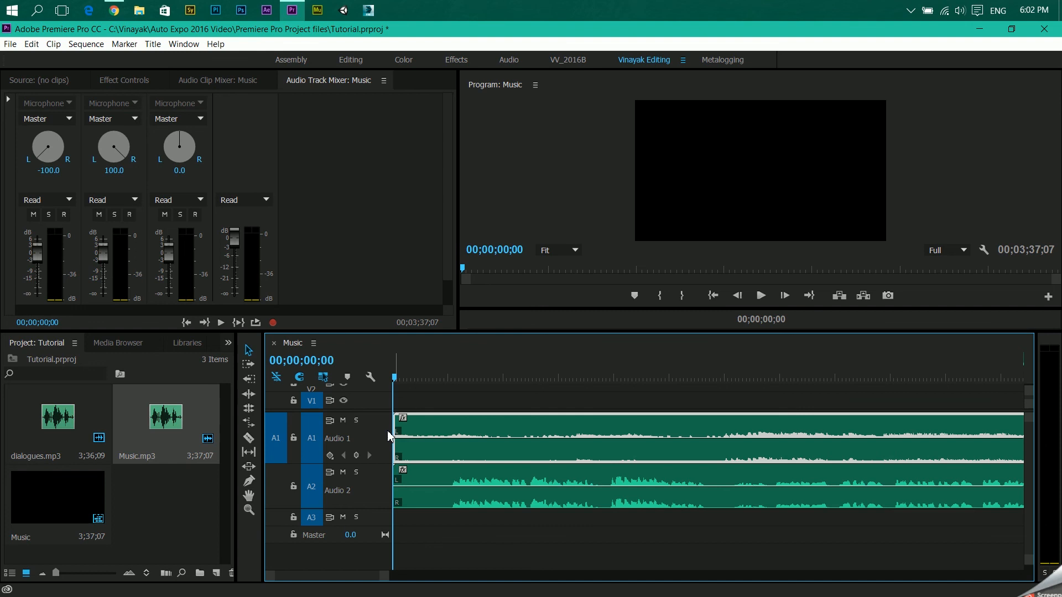
pyautogui.moveTo(370, 434)
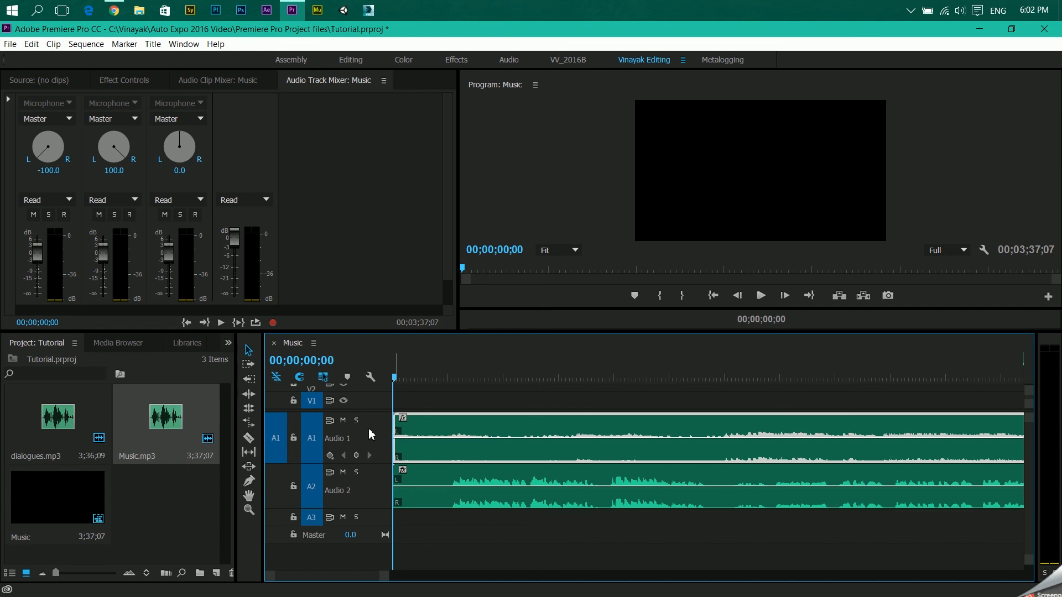